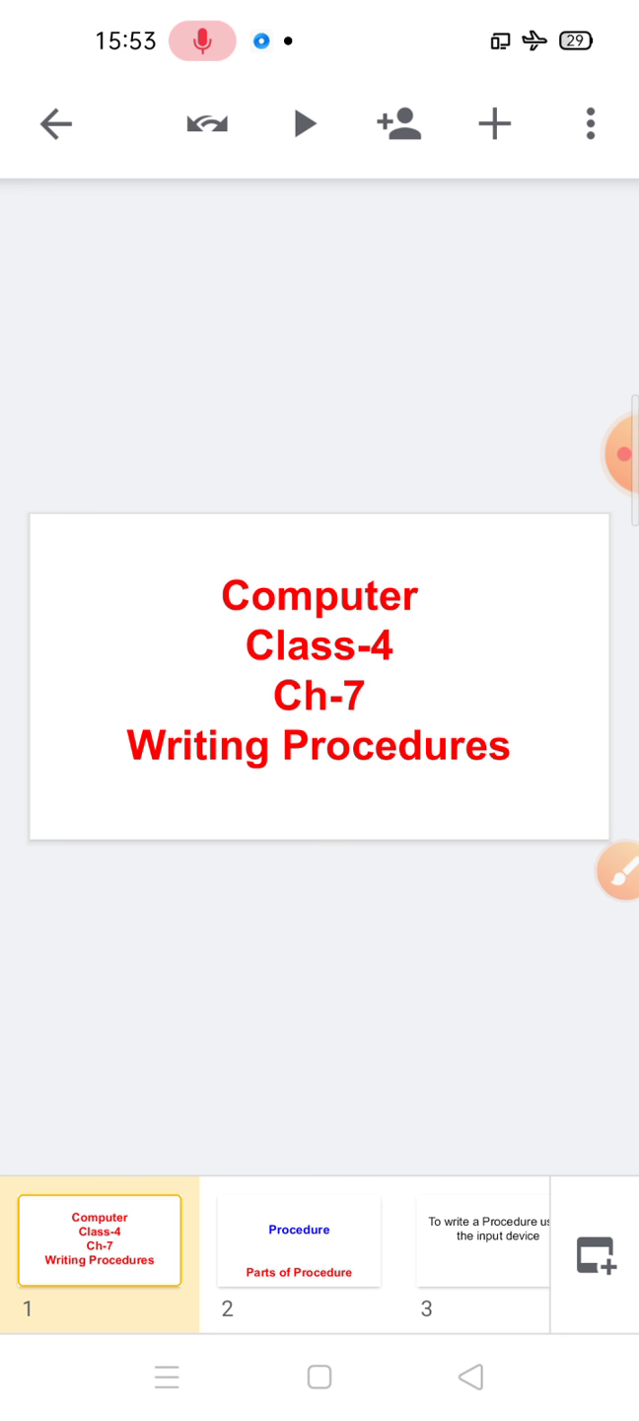
Handwrite a green 'Repeat' note with bracket marks beneath slide 5's bullet list
{"action": "left_click", "coordinate": [298, 1241]}
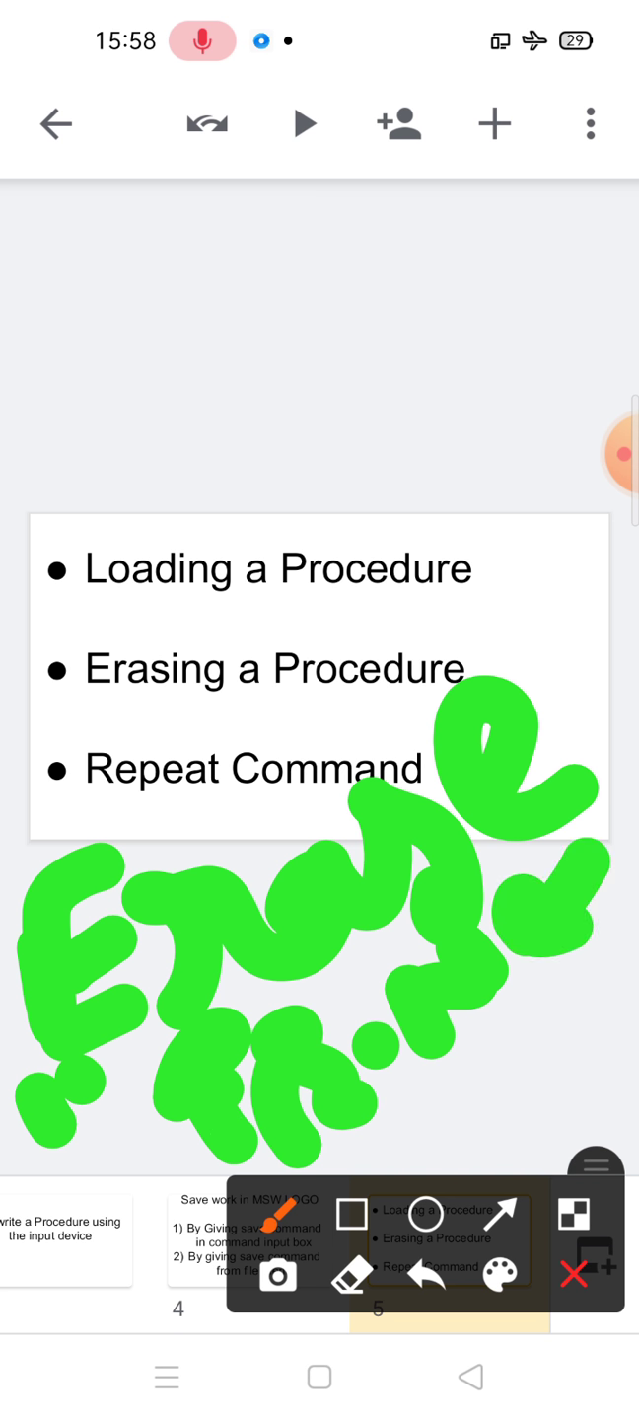
{"action": "left_click", "coordinate": [576, 1275]}
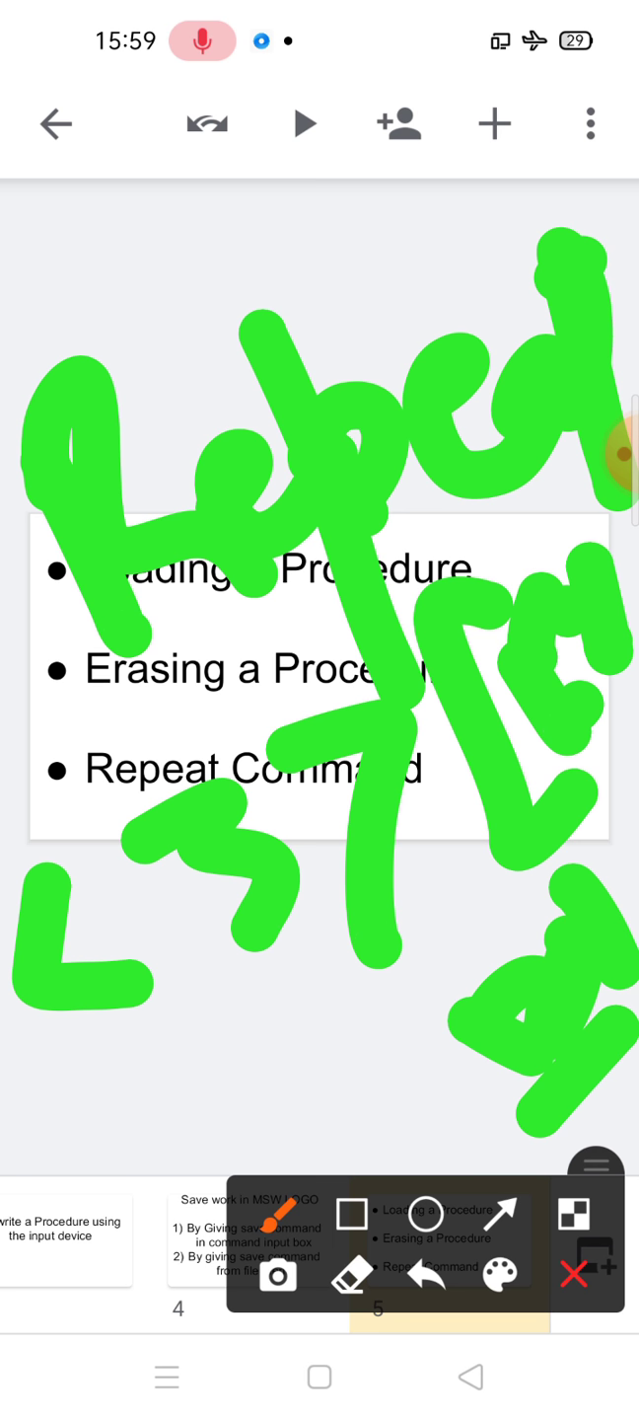
Clear the green handwriting and open slide 6, Using a Procedure and Filling Colour in a Circle
{"action": "left_click", "coordinate": [574, 1274]}
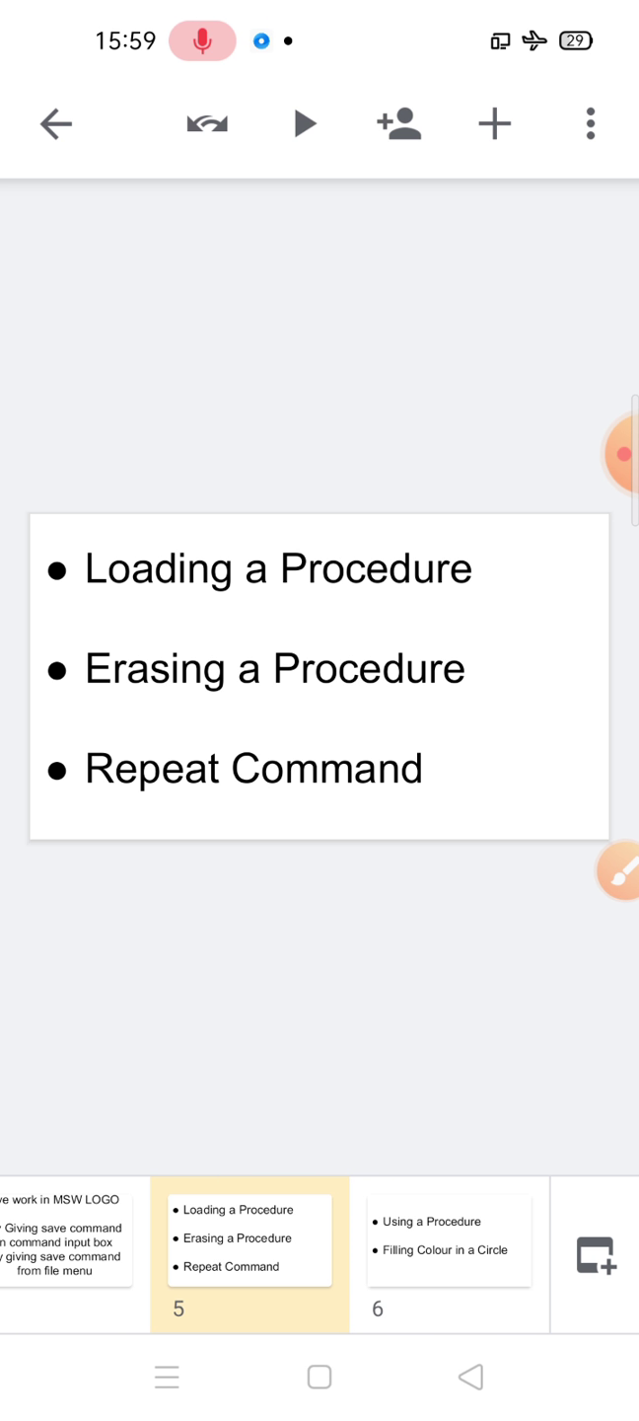
{"action": "left_click", "coordinate": [449, 1241]}
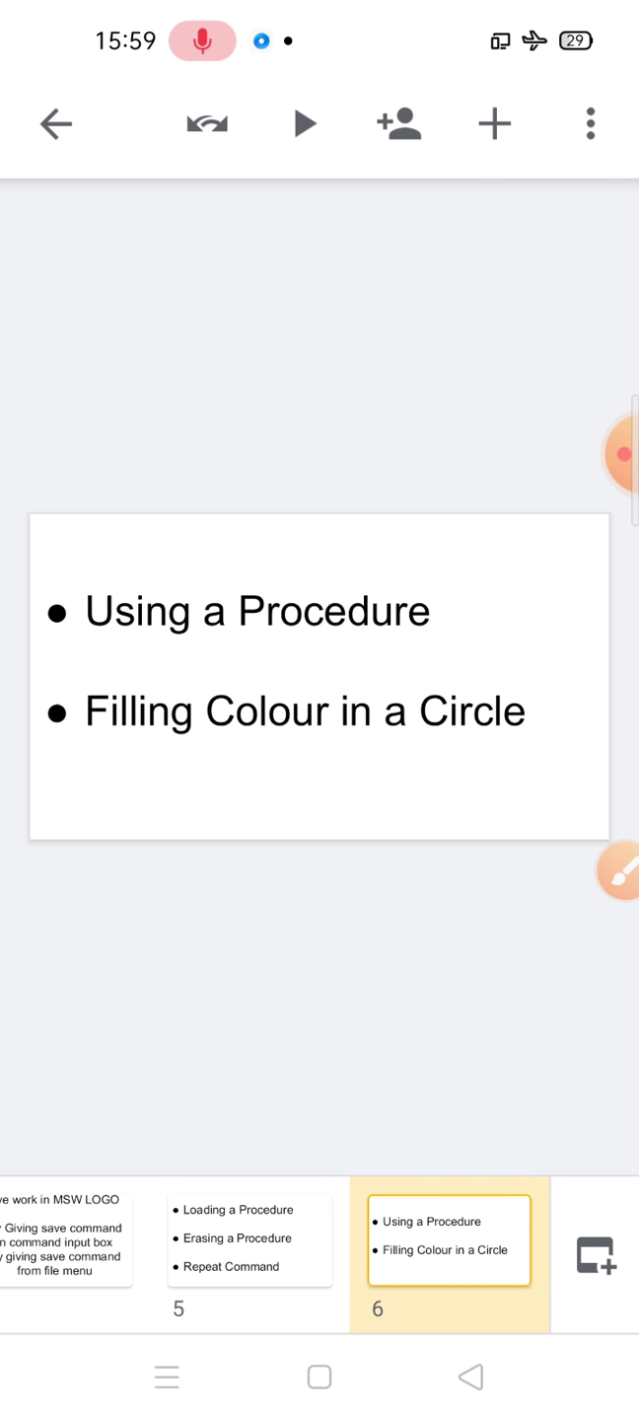